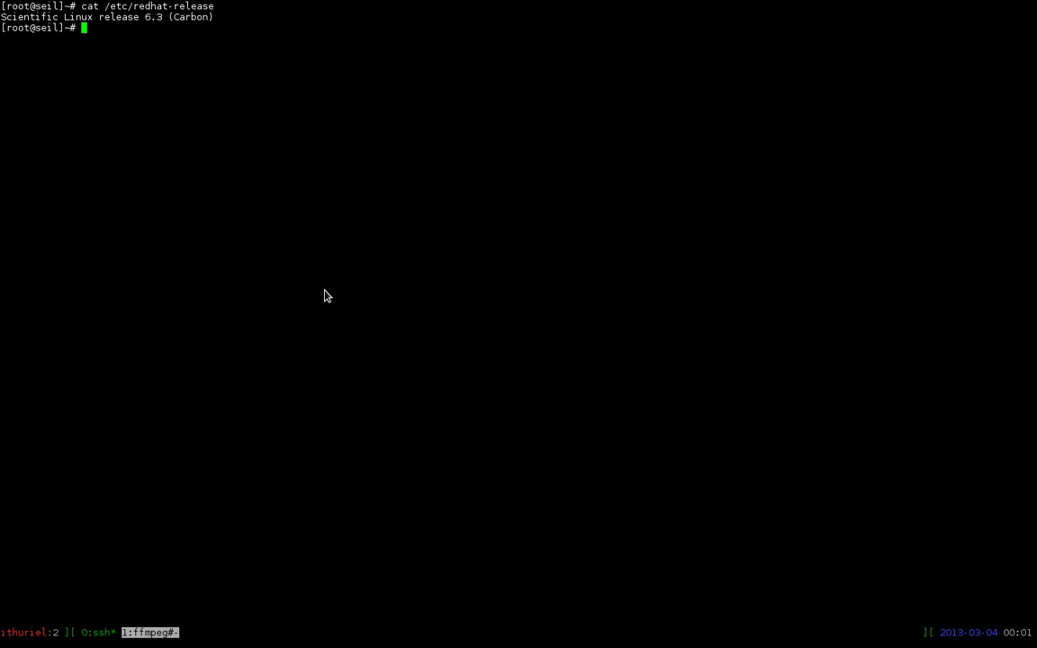
- Change directory toward the yum repository configuration under /etc
{"action": "type", "text": "cd /"}
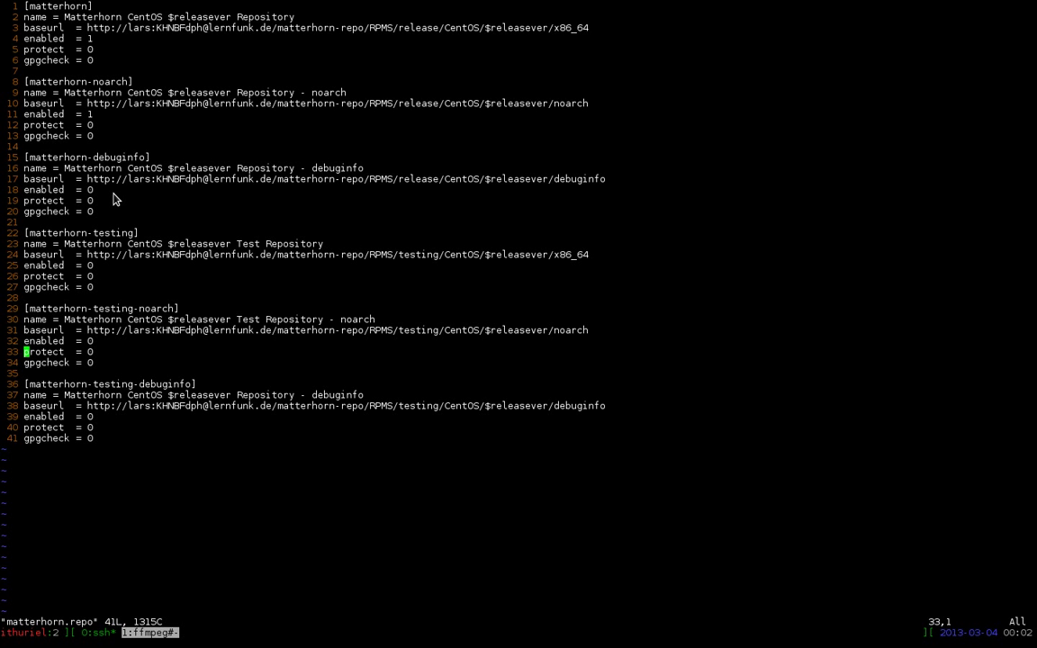
{"action": "mouse_move", "coordinate": [180, 194]}
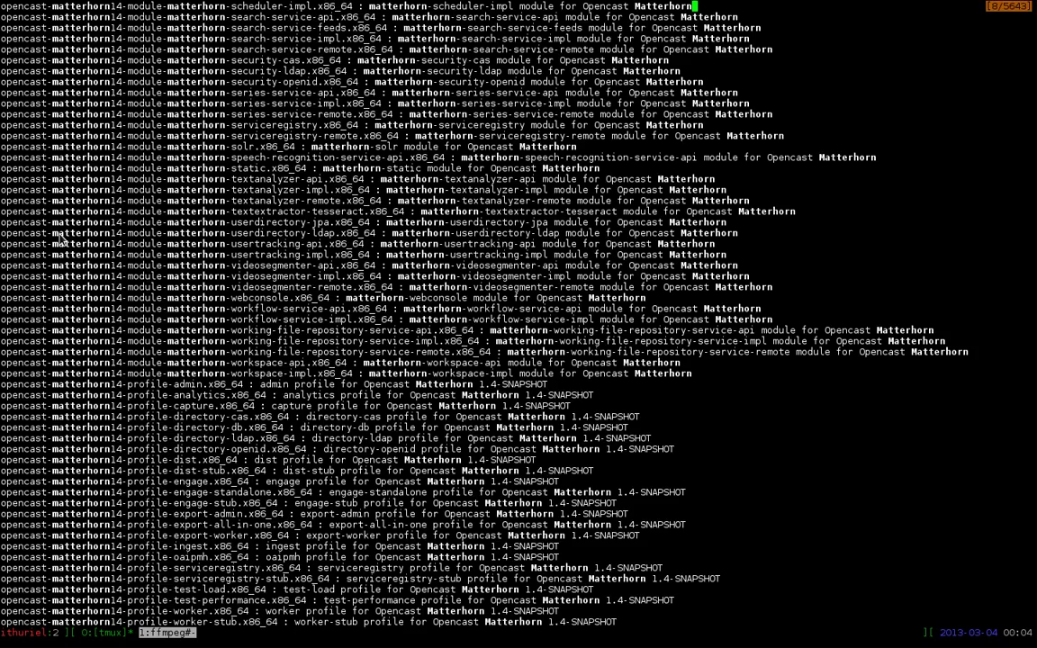
- Review the opencast-matterhorn14 search results and begin the yum install command
{"action": "scroll", "scroll_direction": "down", "scroll_amount": 3}
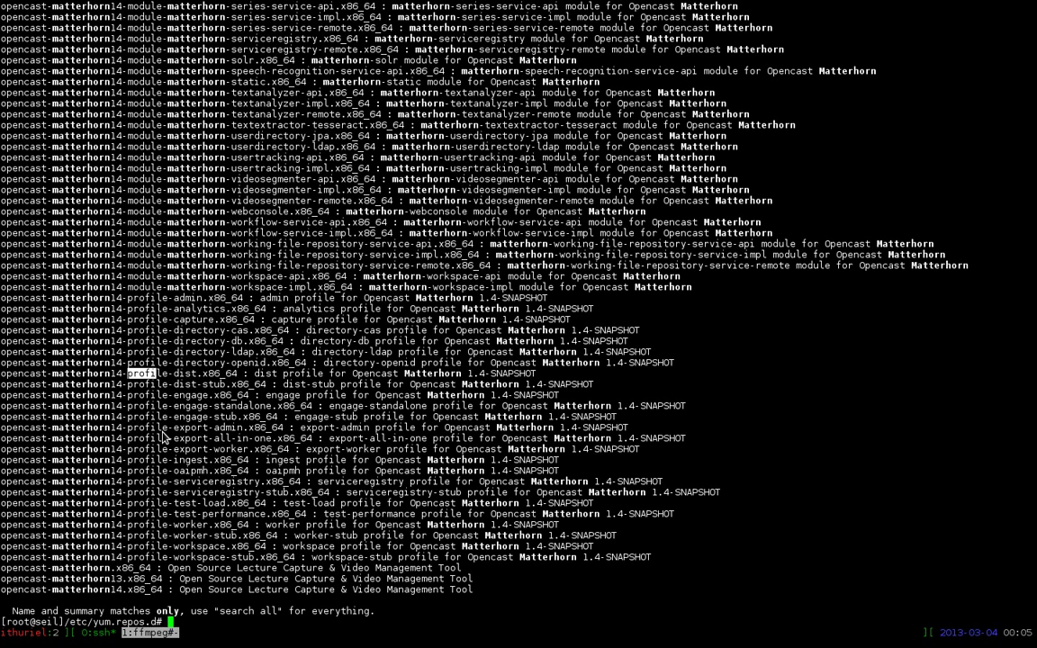
{"action": "mouse_move", "coordinate": [181, 317]}
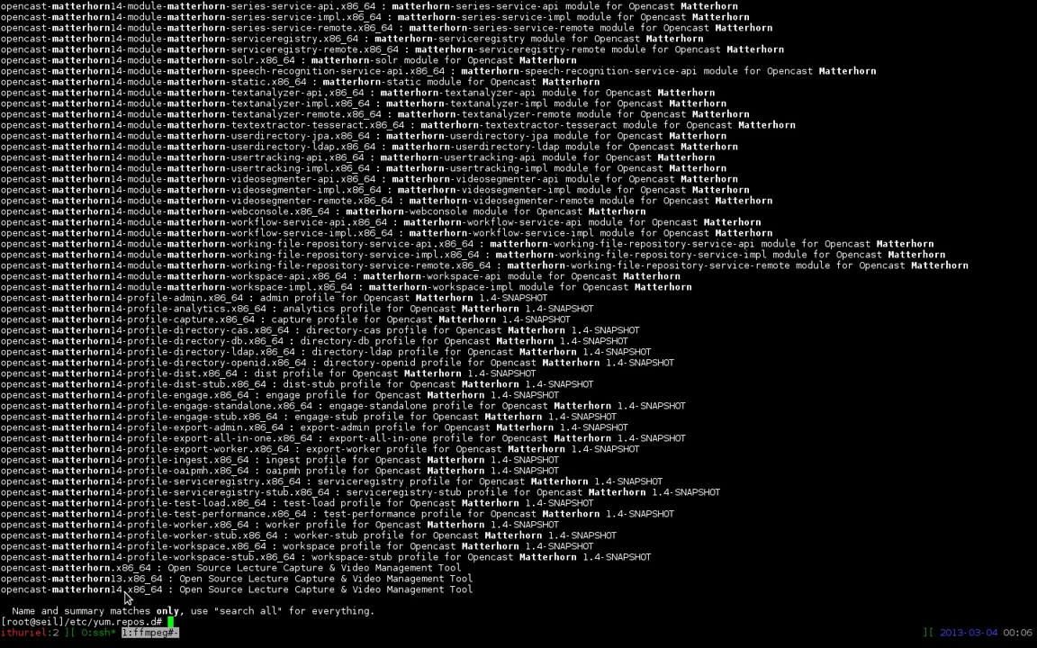
{"action": "type", "text": "yum inst"}
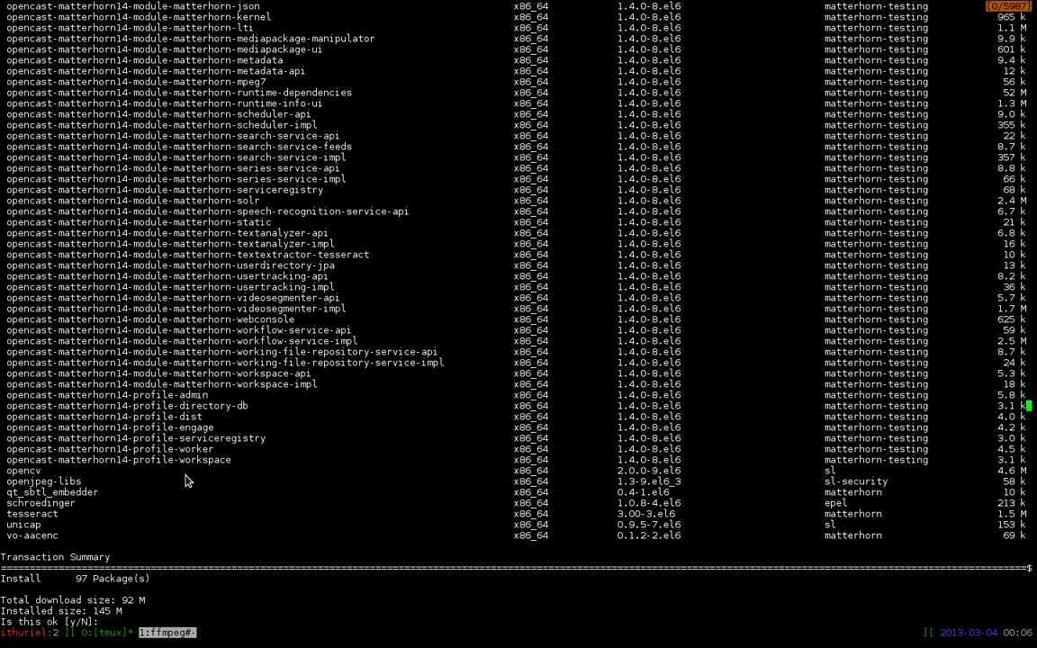
- Scroll through the 97-package, 92 M opencast-matterhorn14 transaction summary
{"action": "scroll", "scroll_direction": "down", "scroll_amount": 3}
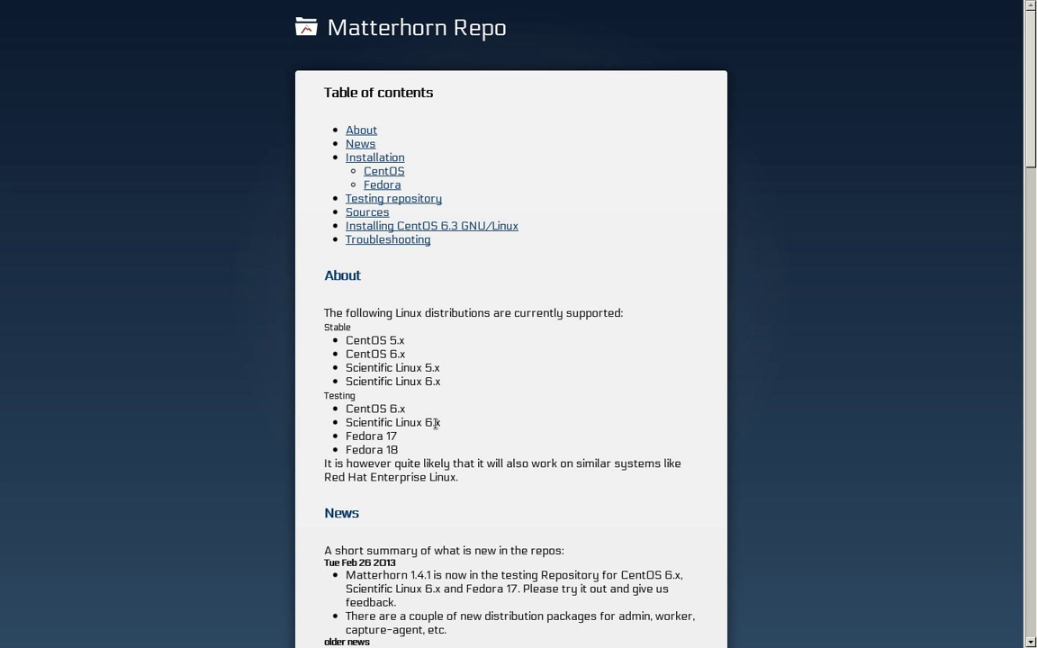
{"action": "mouse_move", "coordinate": [399, 327]}
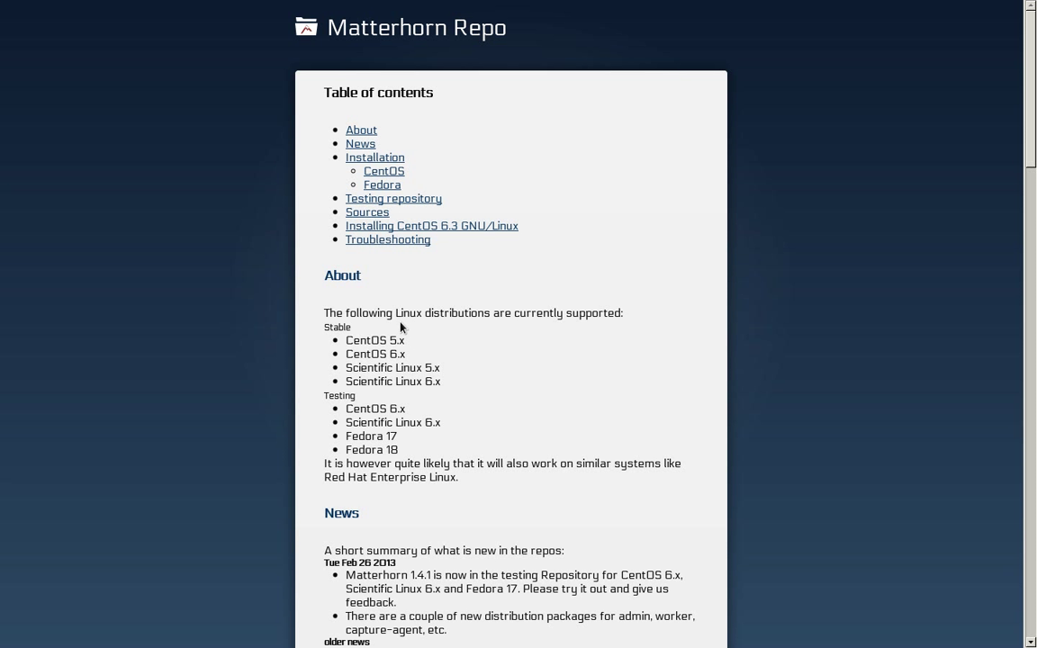
{"action": "mouse_move", "coordinate": [401, 382]}
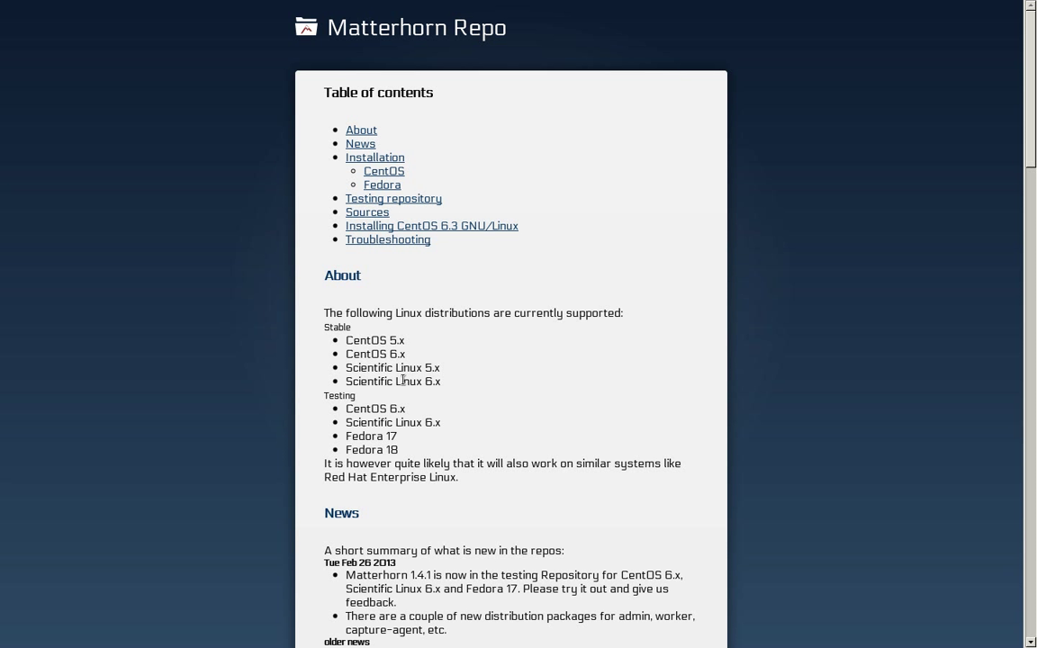
{"action": "mouse_move", "coordinate": [412, 360]}
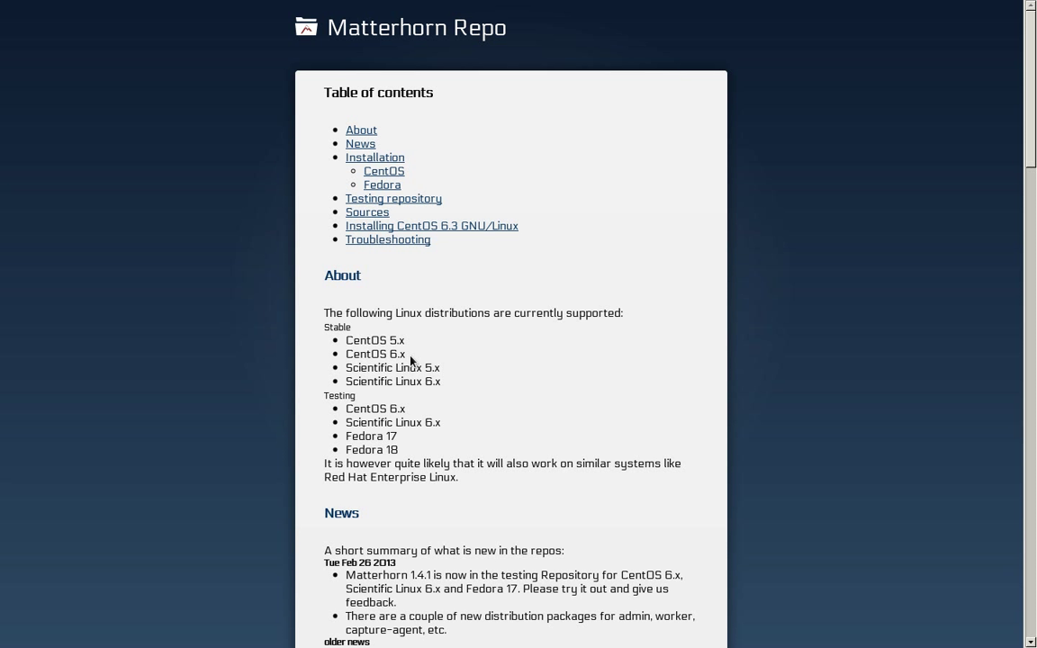
{"action": "mouse_move", "coordinate": [410, 358]}
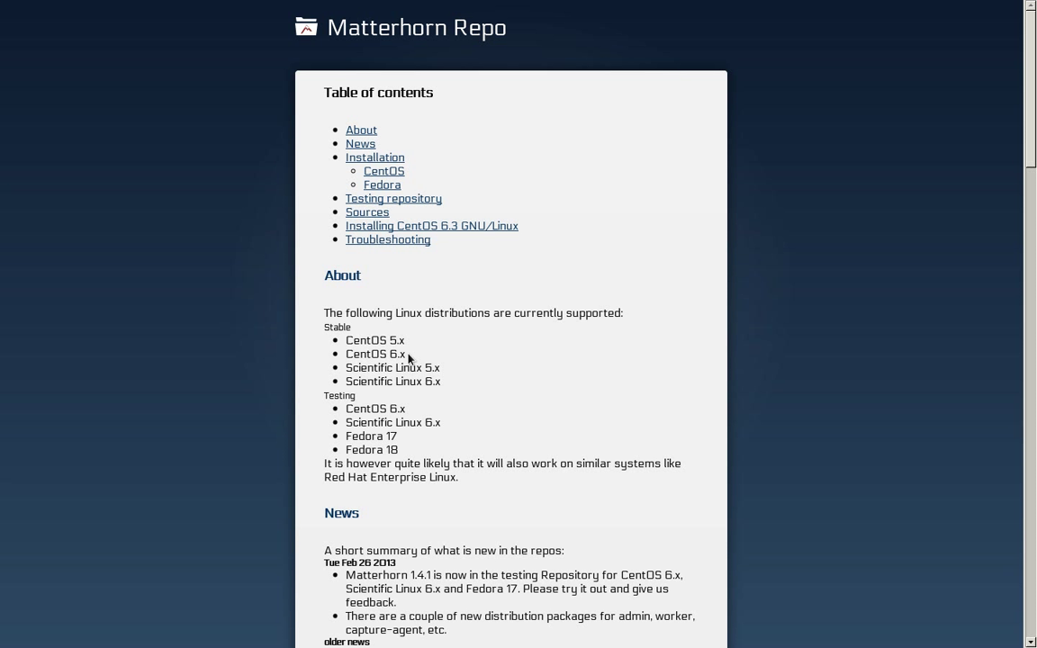
{"action": "mouse_move", "coordinate": [442, 389]}
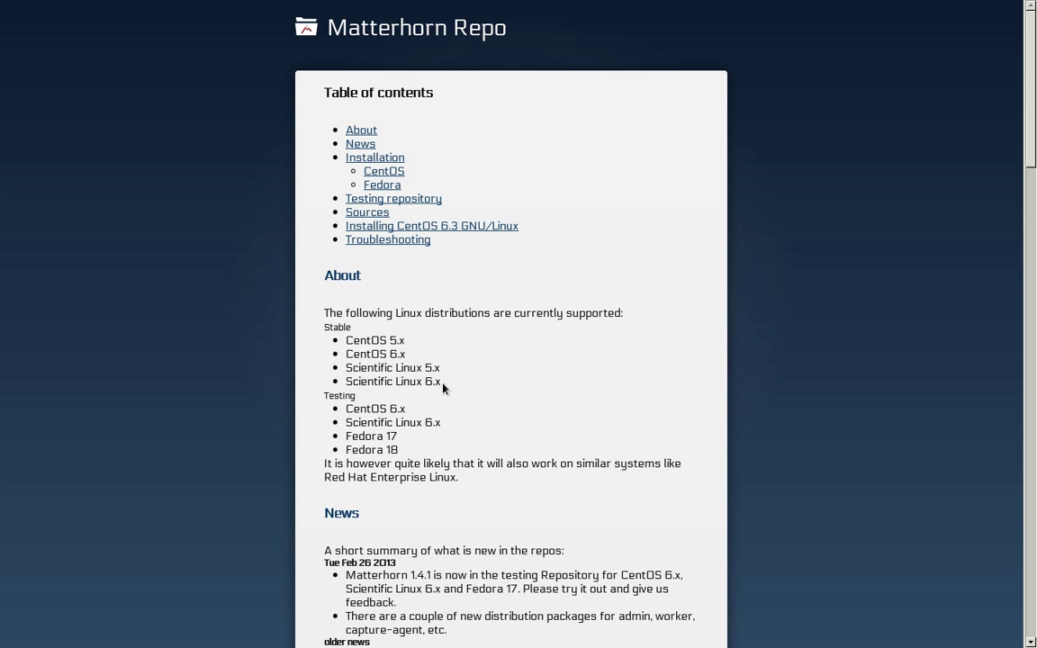
{"action": "mouse_move", "coordinate": [425, 407]}
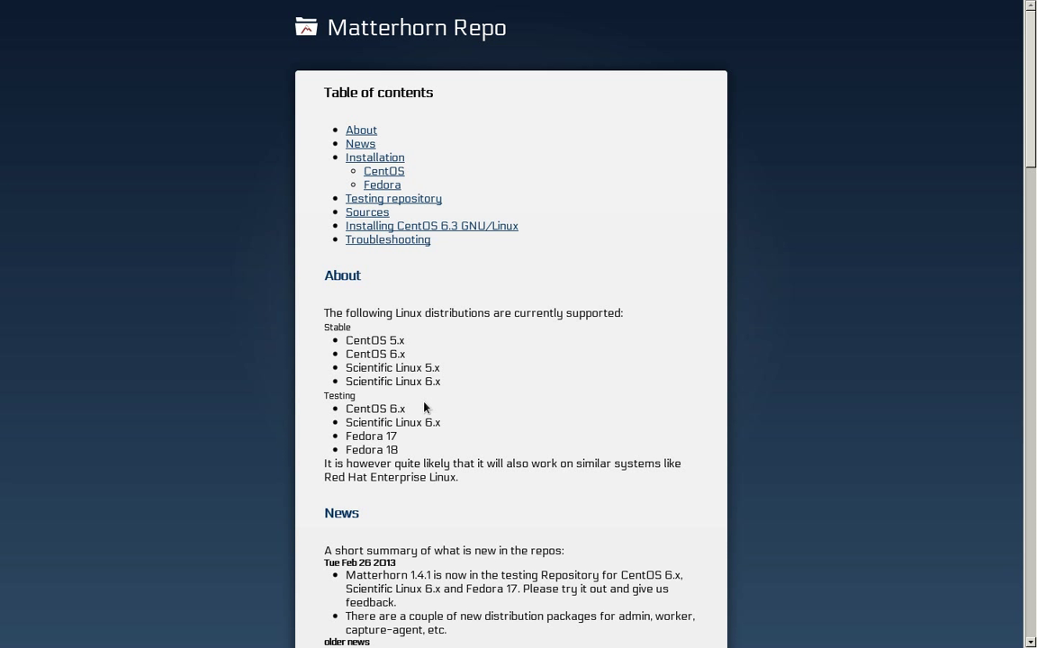
{"action": "double_click", "coordinate": [396, 406]}
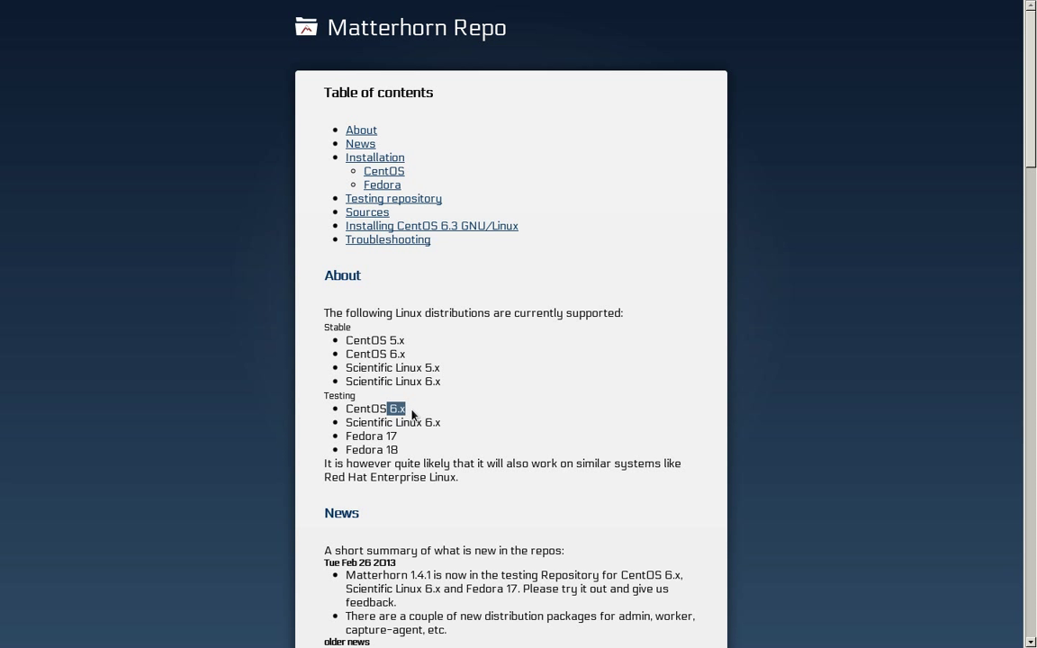
{"action": "mouse_move", "coordinate": [453, 428]}
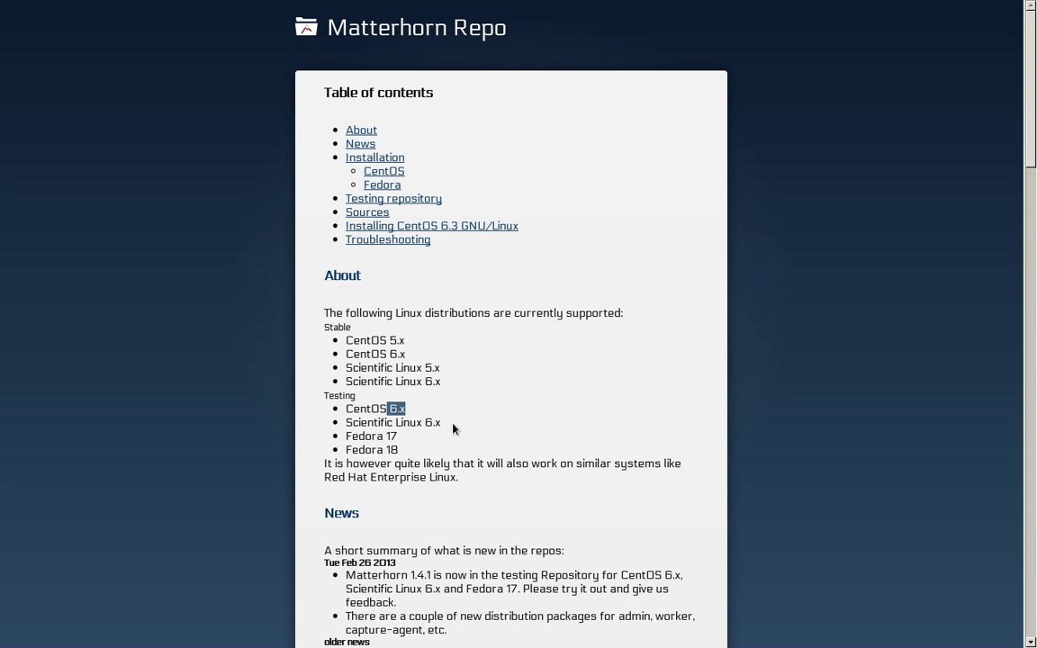
{"action": "double_click", "coordinate": [356, 435]}
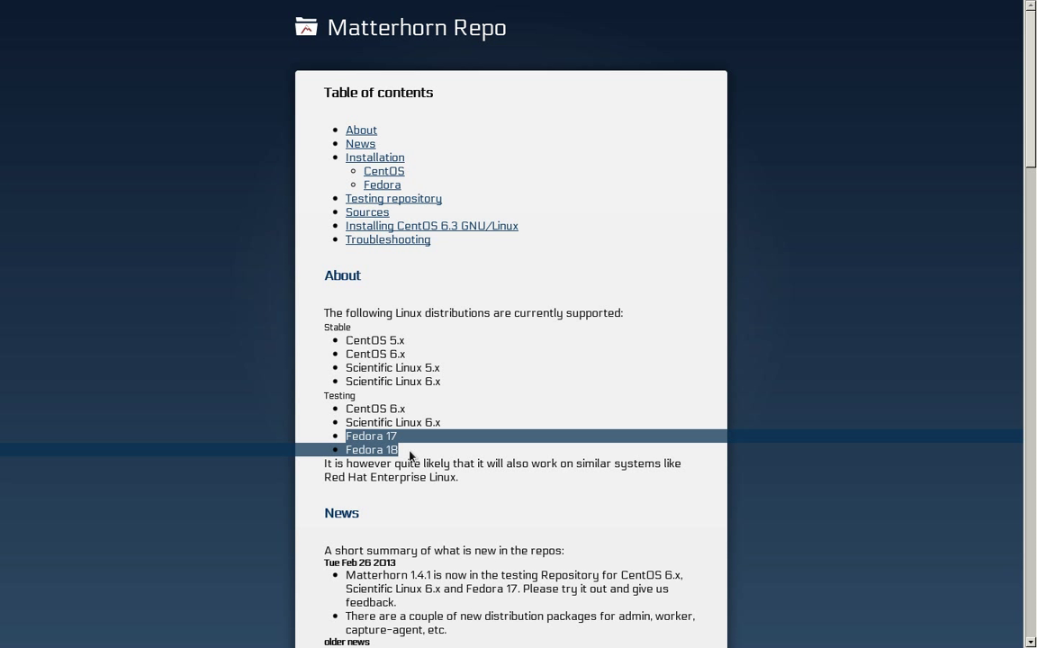
{"action": "mouse_move", "coordinate": [412, 455]}
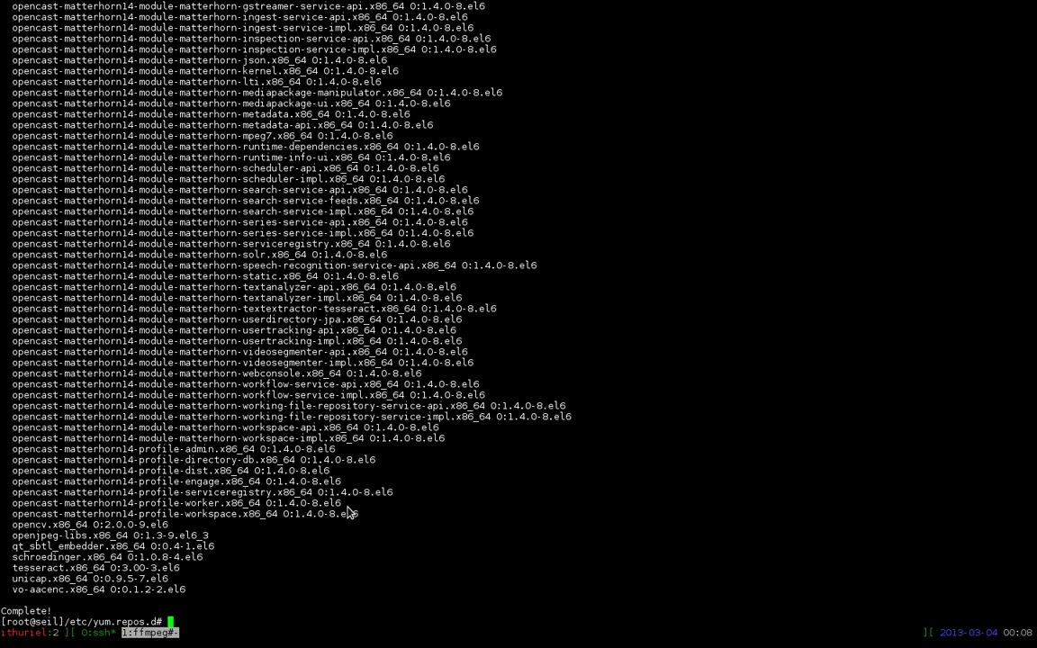
- Begin the service command to start Matterhorn after yum reports Complete!
{"action": "type", "text": "ser"}
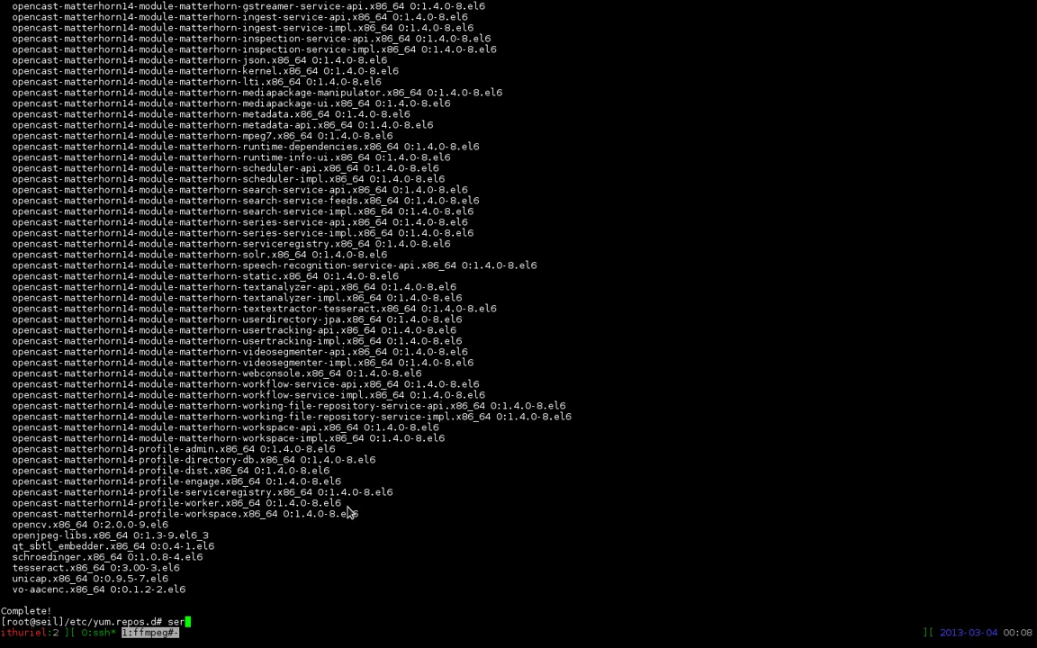